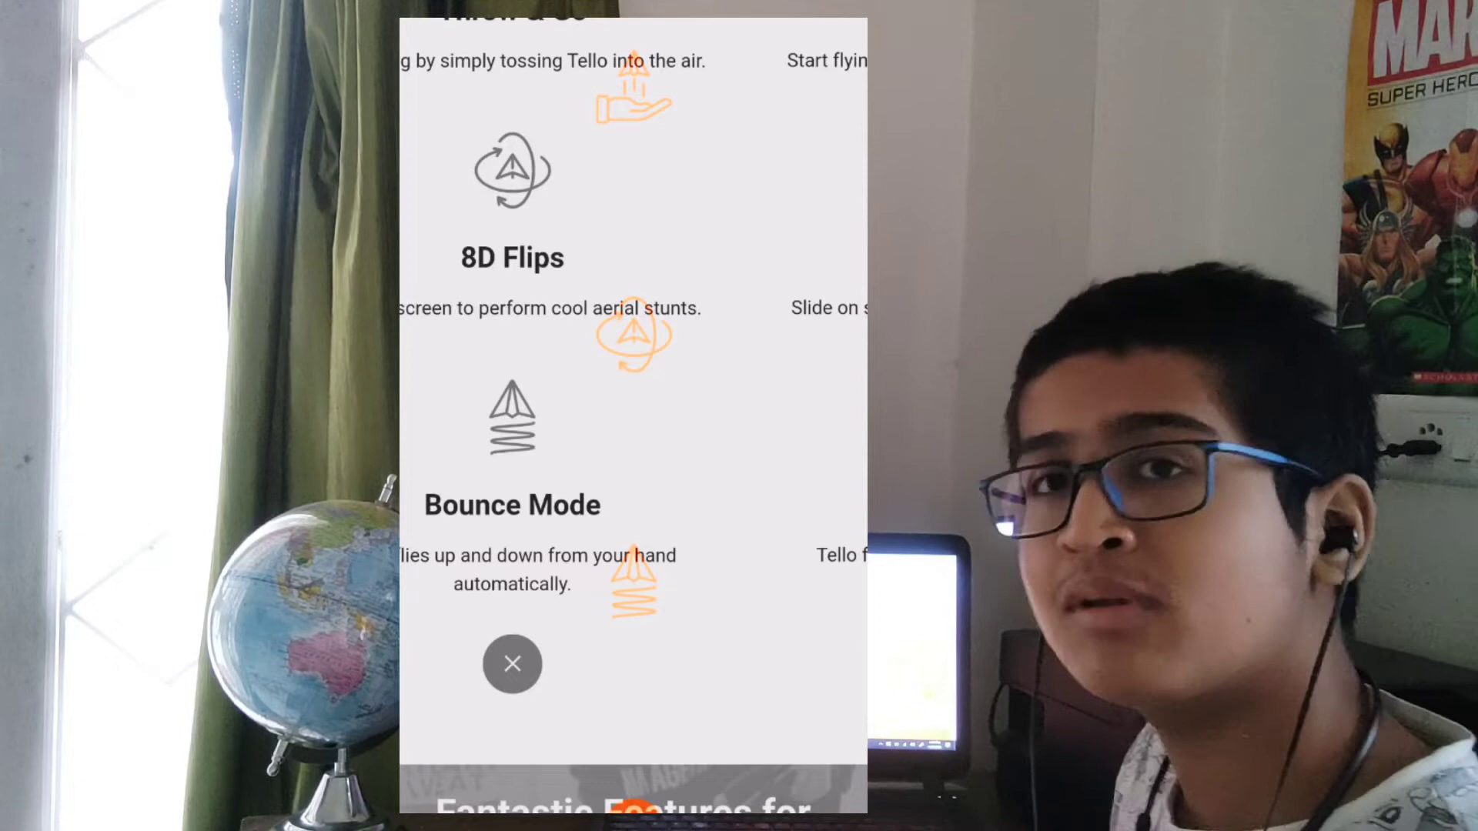
pyautogui.click(511, 663)
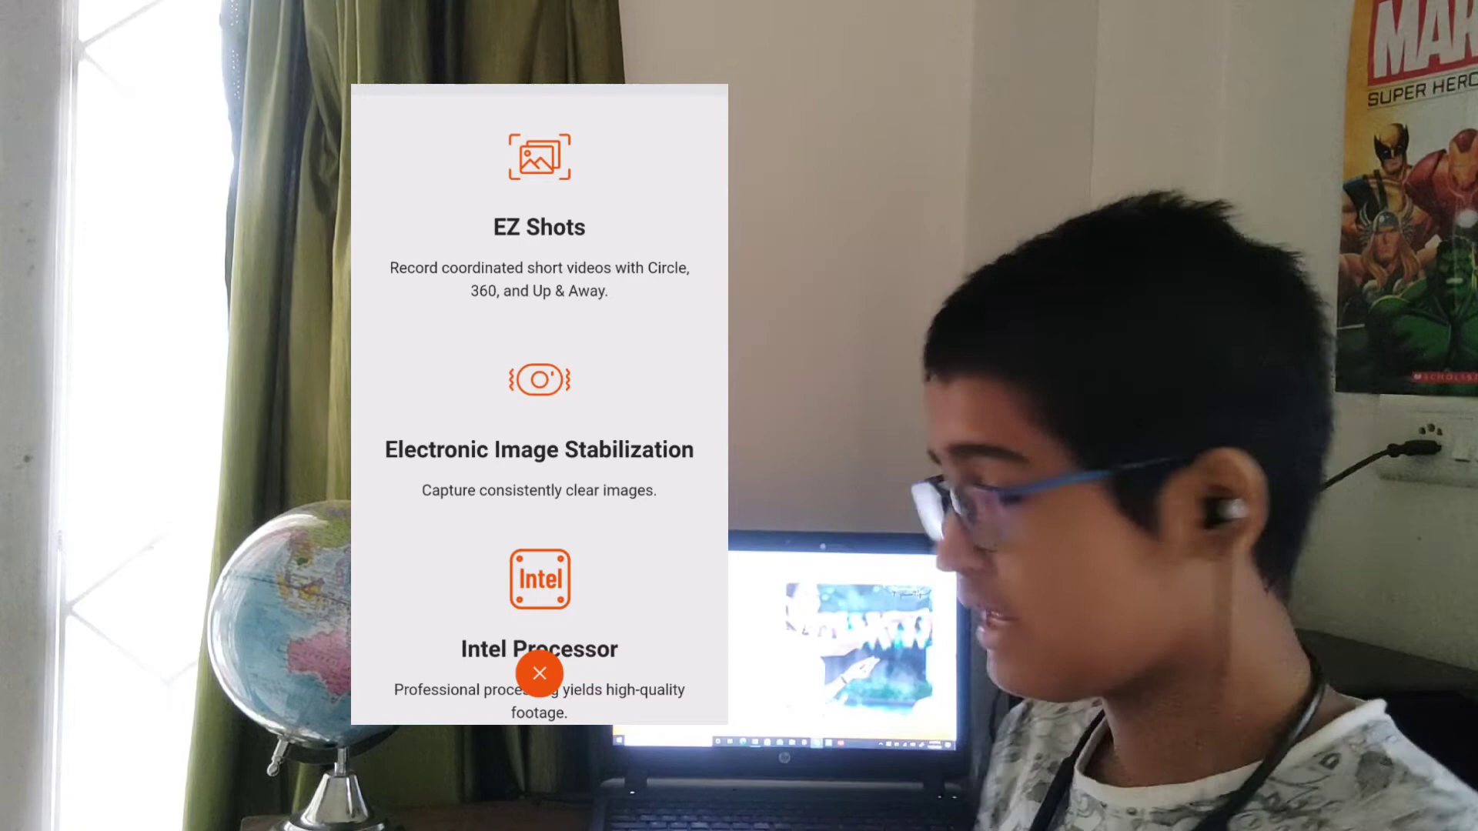
pyautogui.click(539, 673)
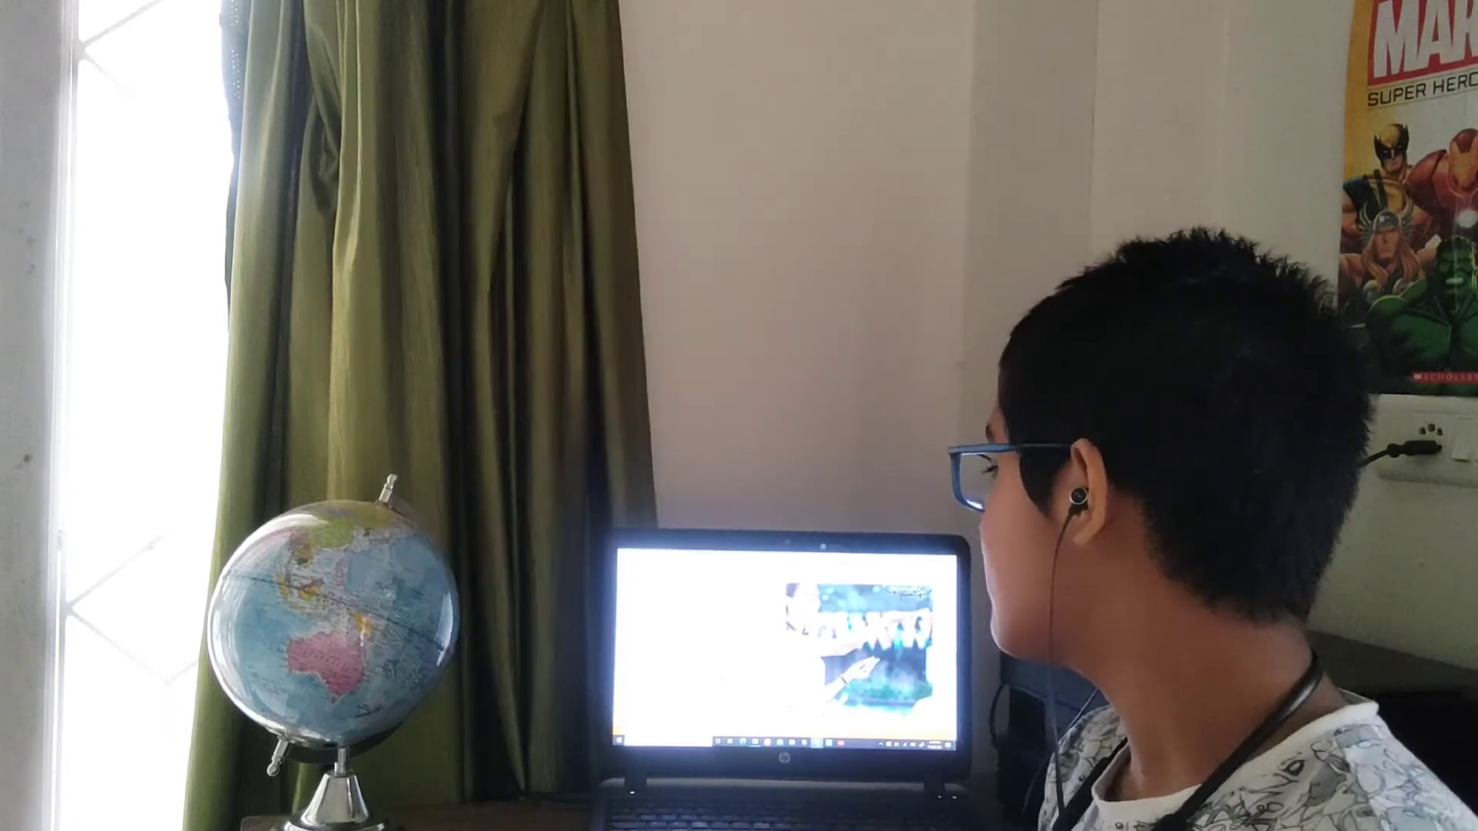